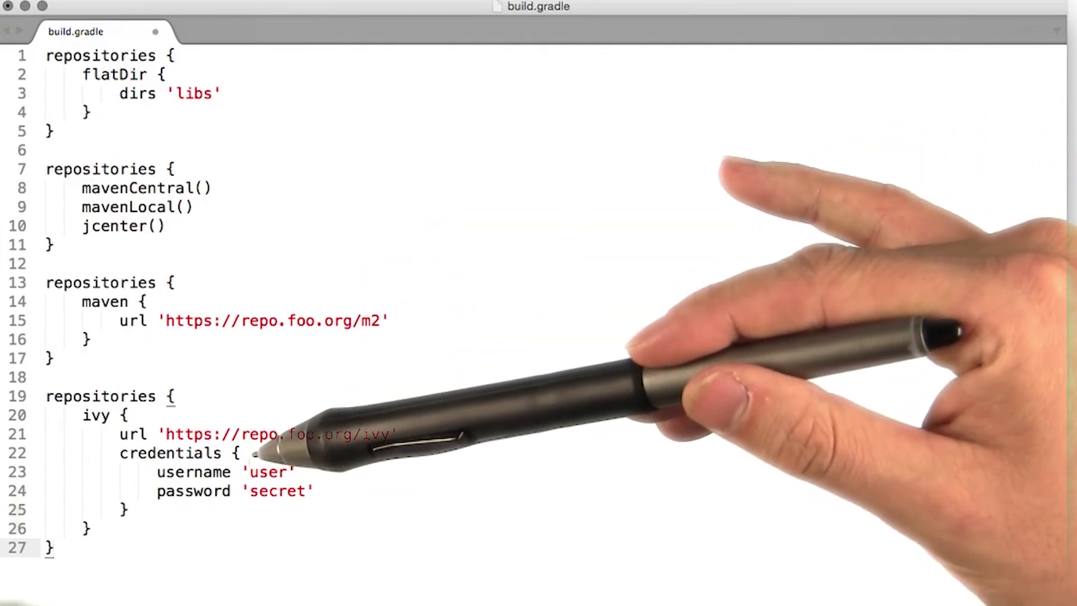
scroll(down, 3)
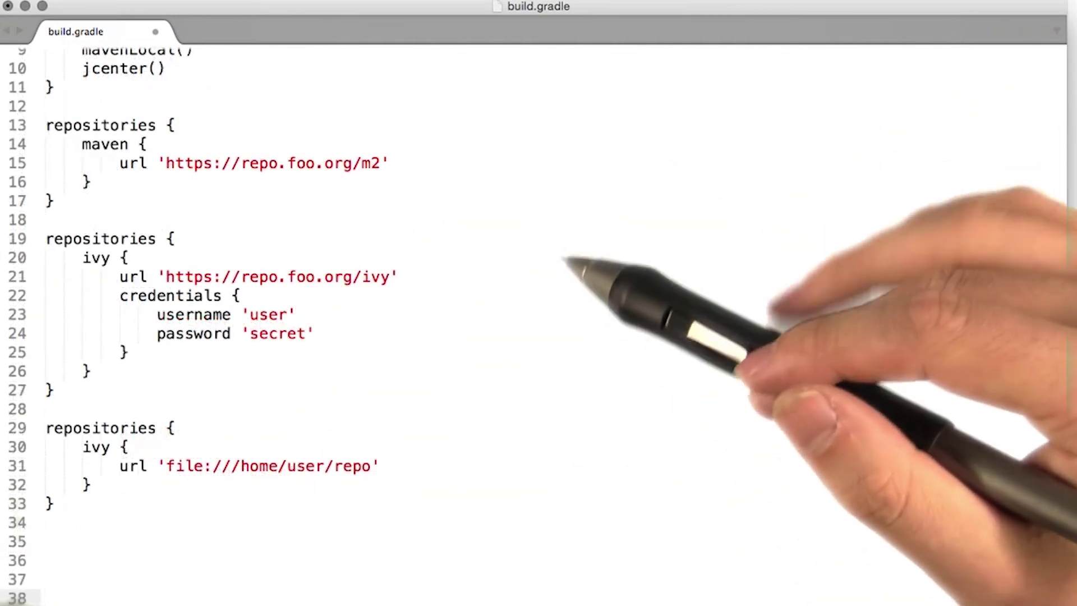